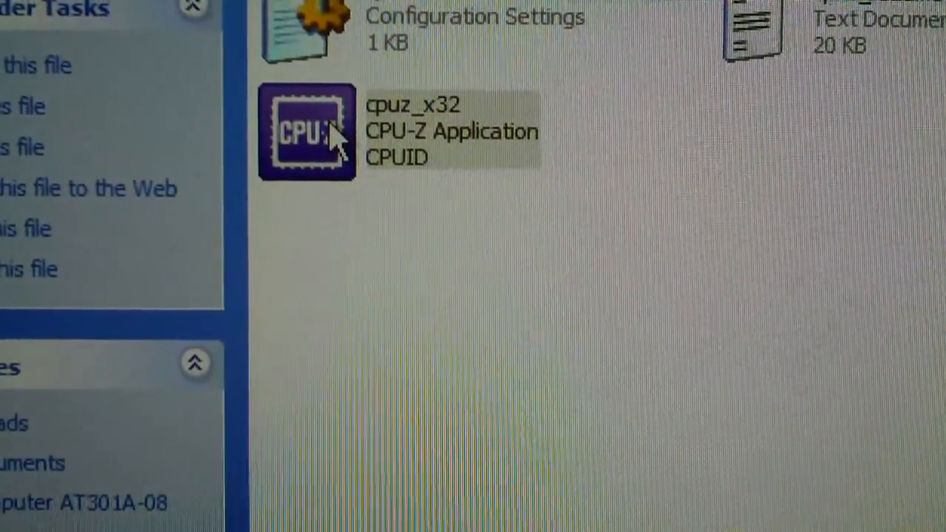
Step: Launch CPU-Z and show the Dell 0X9M3X mainboard with Ivy Bridge chipset and BIOS A04
double_click(305, 133)
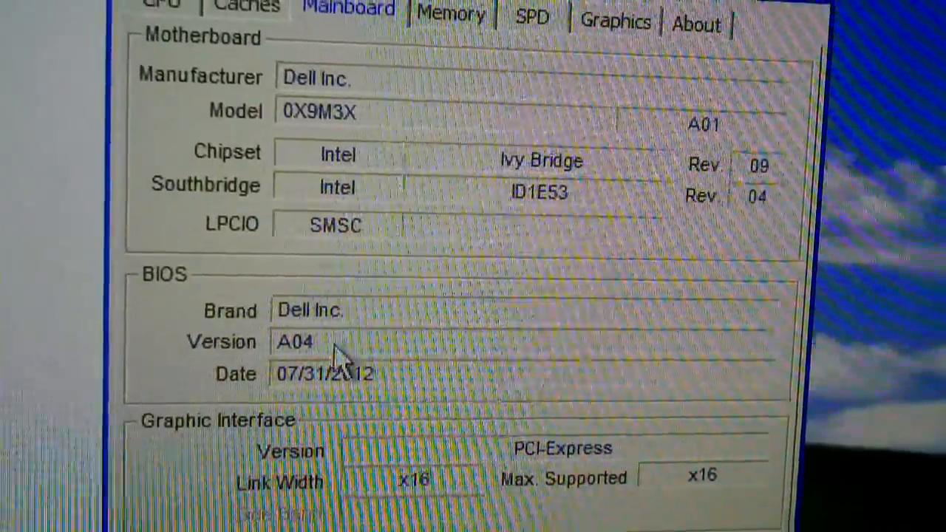
Step: Show the 16384 MB dual-channel DDR3 timings, then the 4096 MB Hyundai module in slot #4
left_click(449, 15)
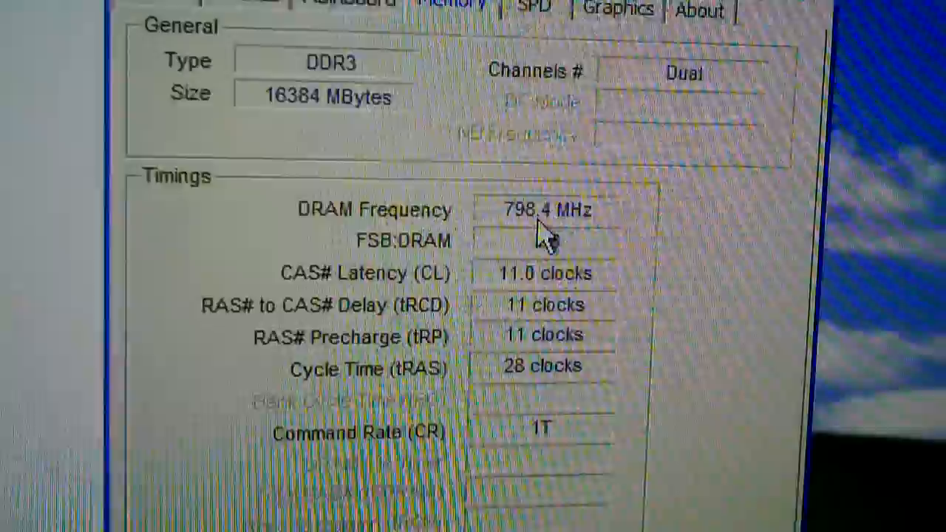
left_click(531, 8)
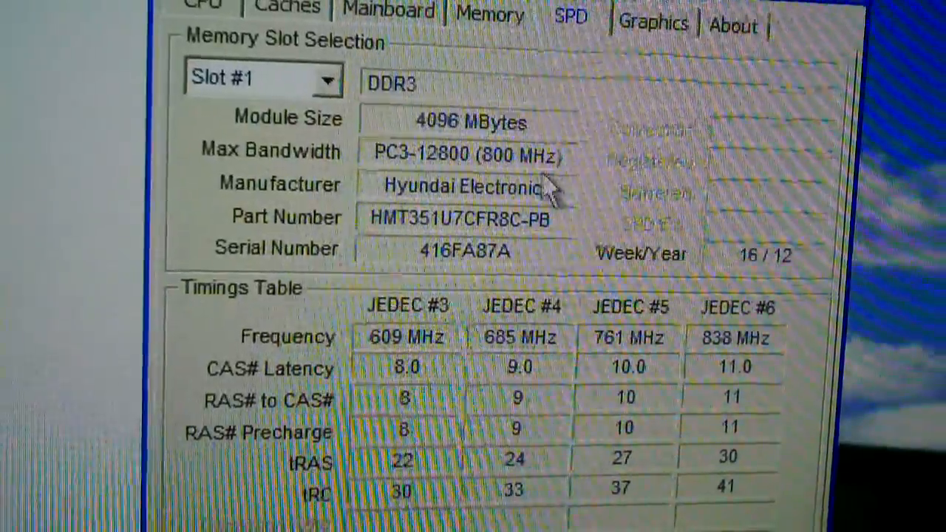
left_click(328, 80)
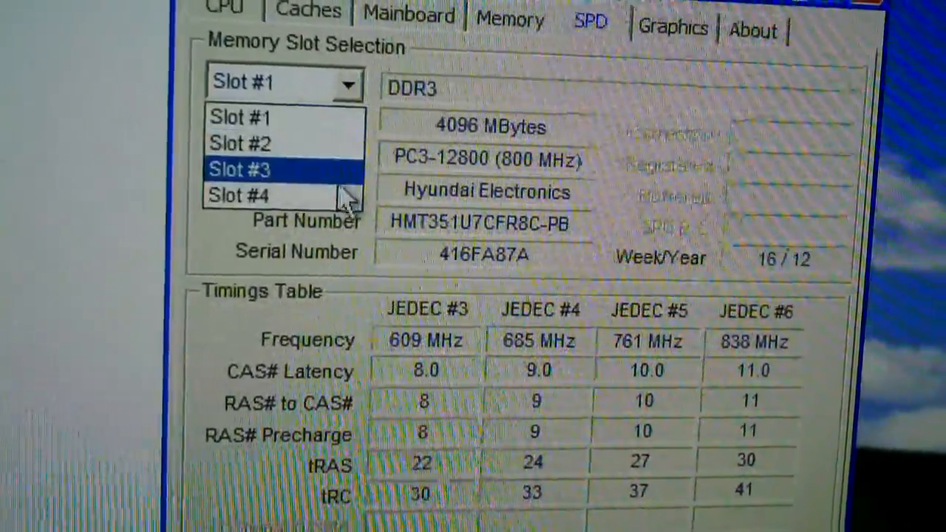
left_click(259, 195)
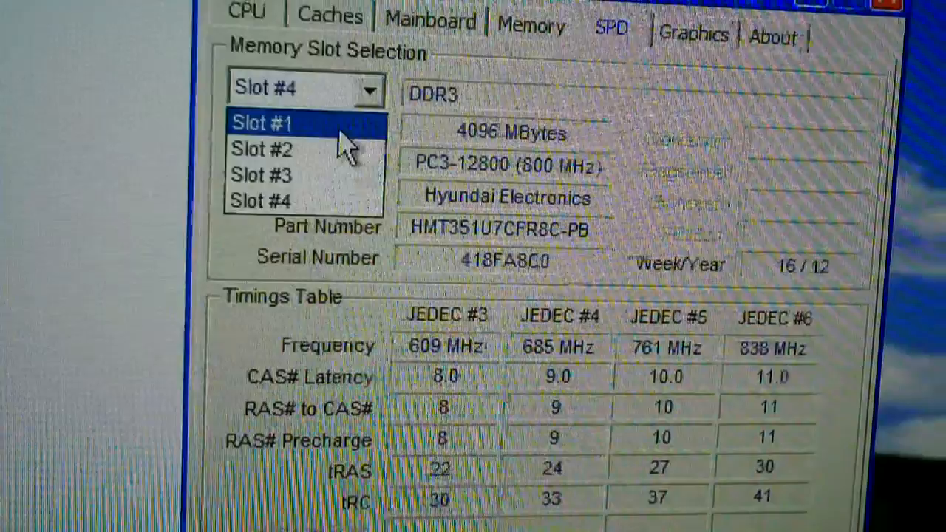